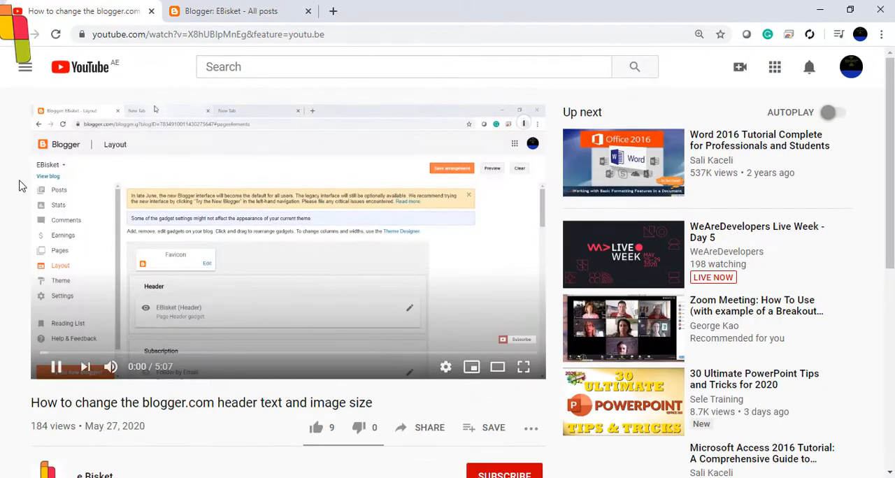
Follow the video description's 'Link to css code' URL to the blog article's CSS script.
scroll(down, 3)
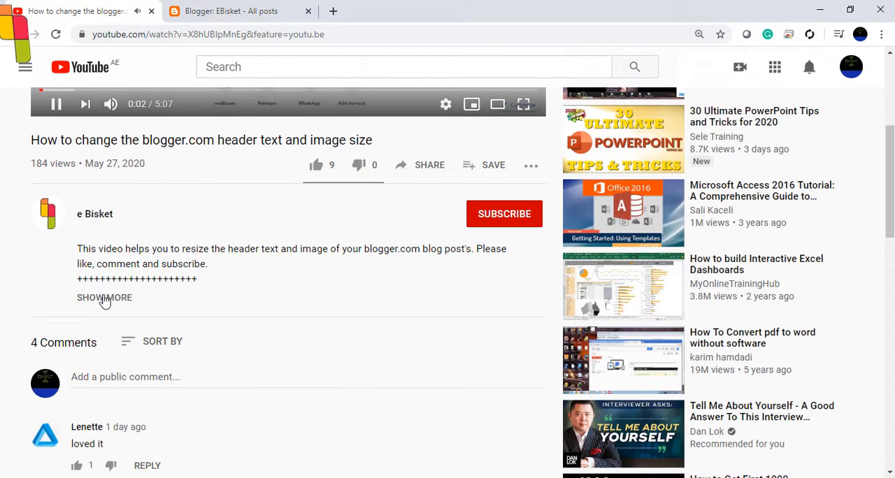
click(104, 297)
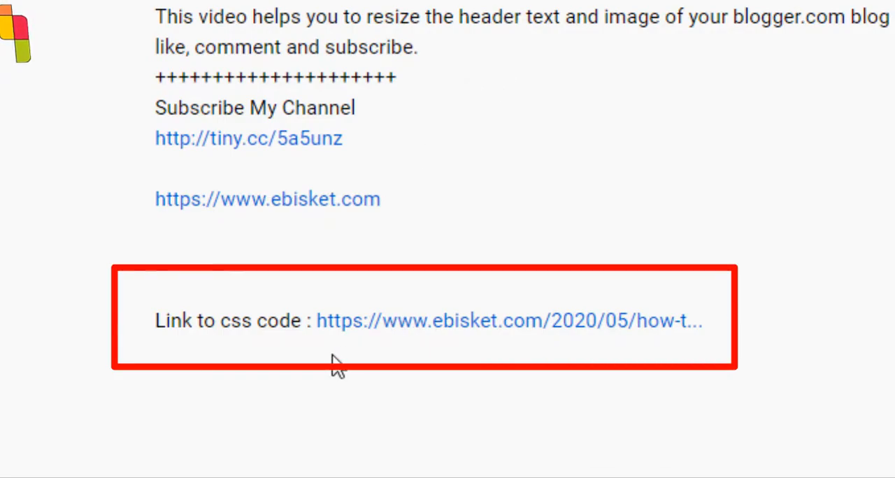
mouse_move(349, 341)
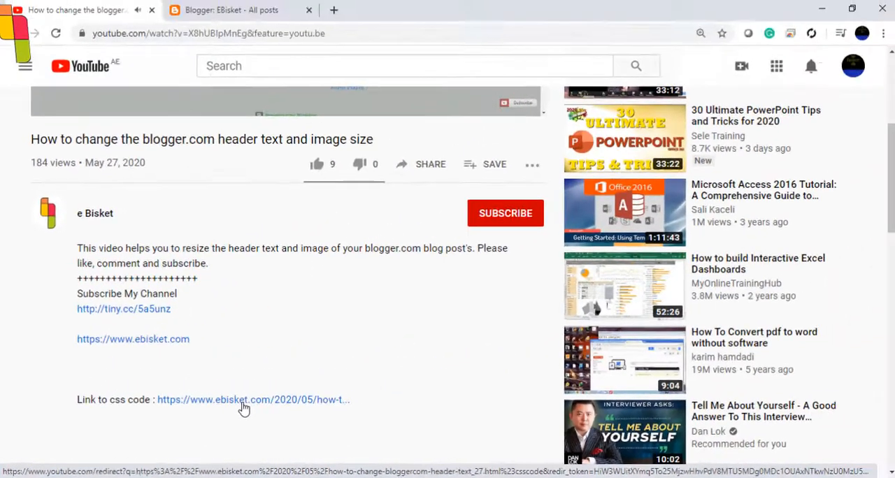
click(244, 400)
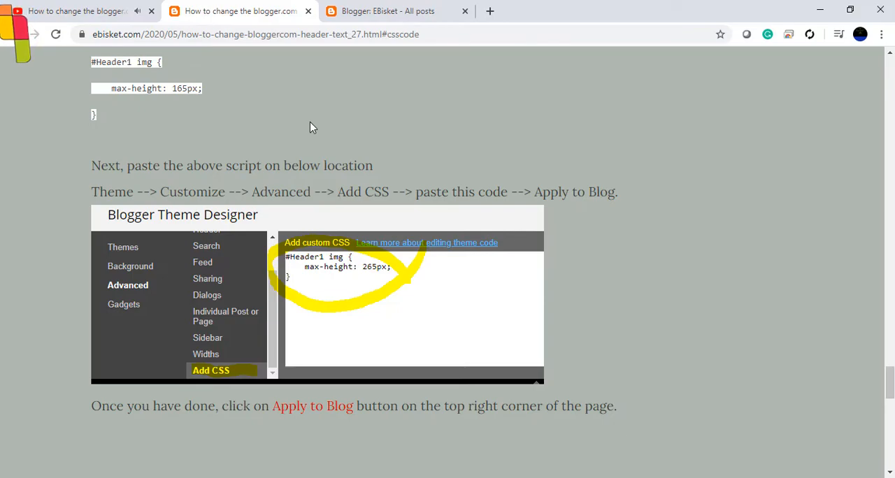
Highlight the CSS snippet in the article and return to the Blogger posts list.
scroll(up, 3)
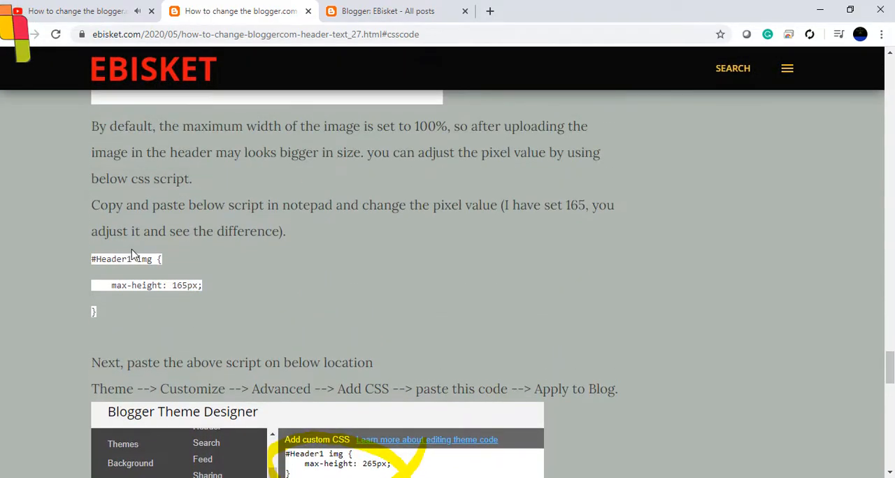
drag(91, 259, 94, 312)
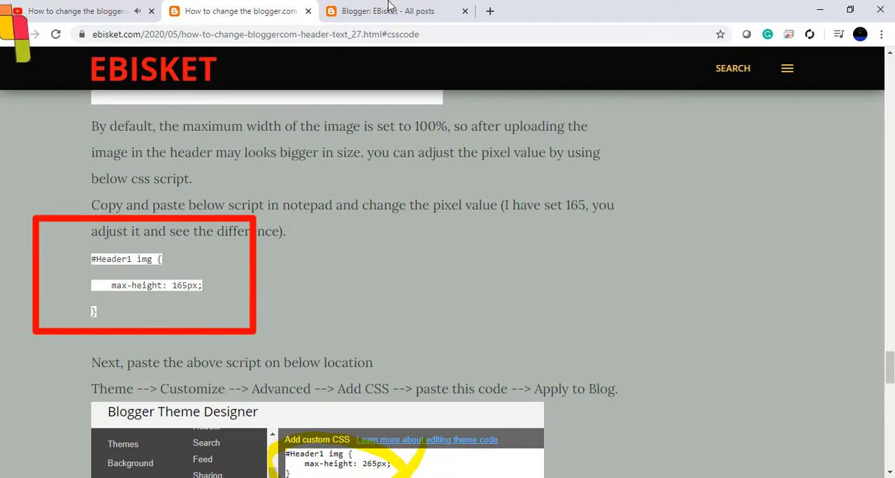
click(386, 11)
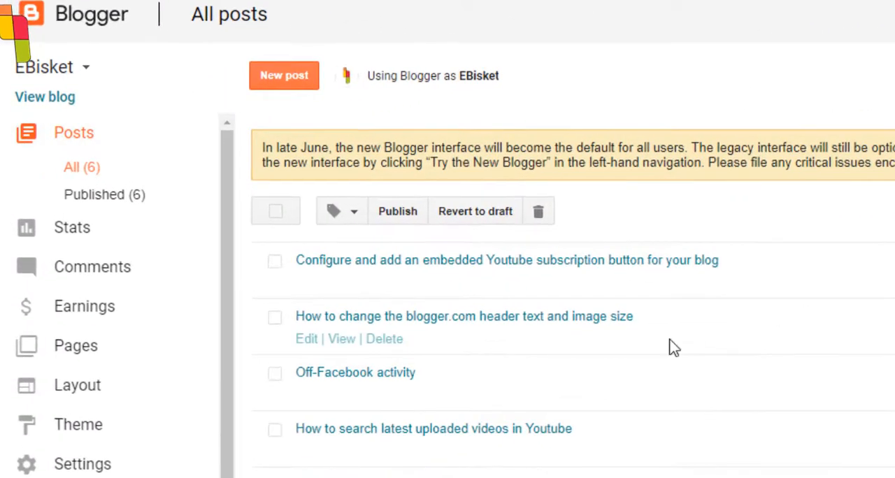
mouse_move(367, 326)
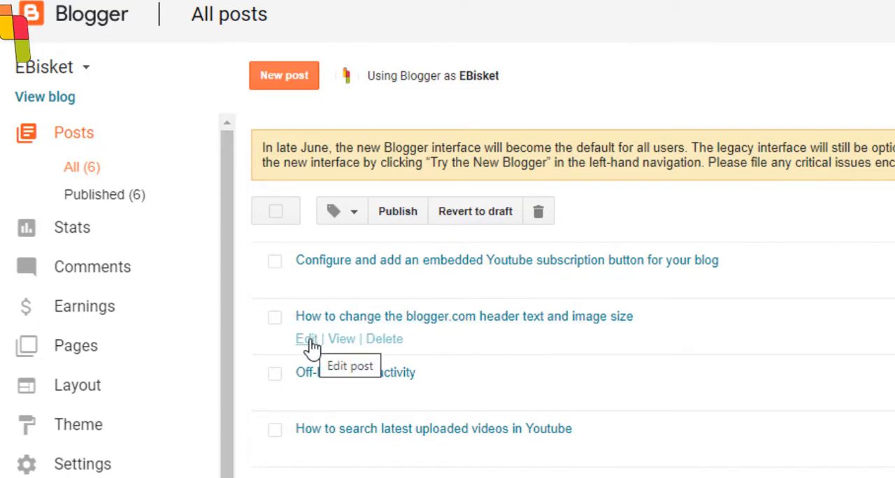
Edit the header text/image size post and mark the word just above the #Header1 img script.
click(305, 339)
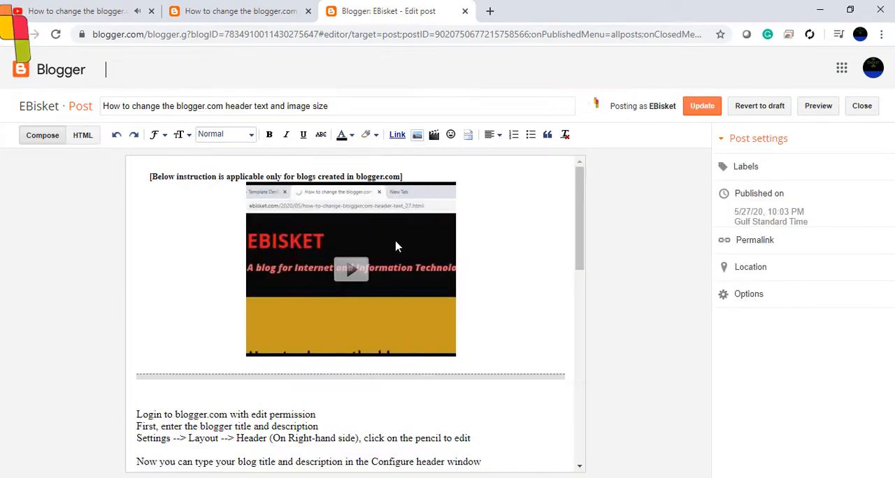
mouse_move(215, 253)
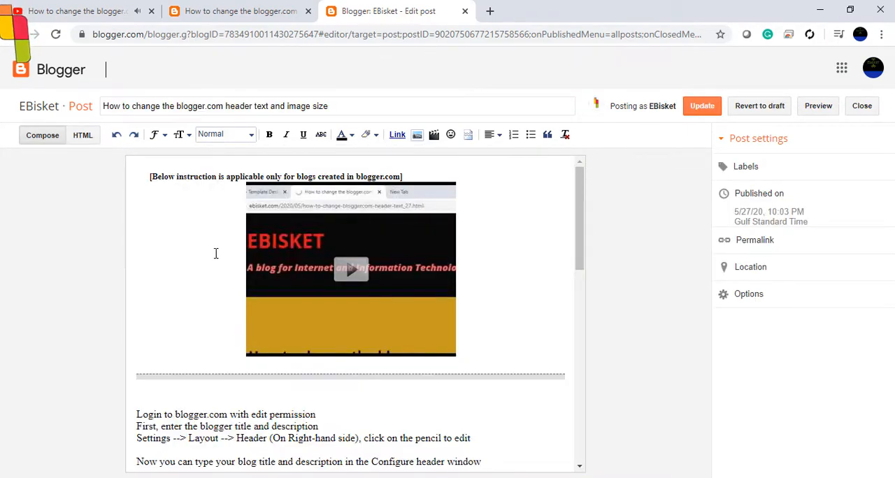
scroll(down, 3)
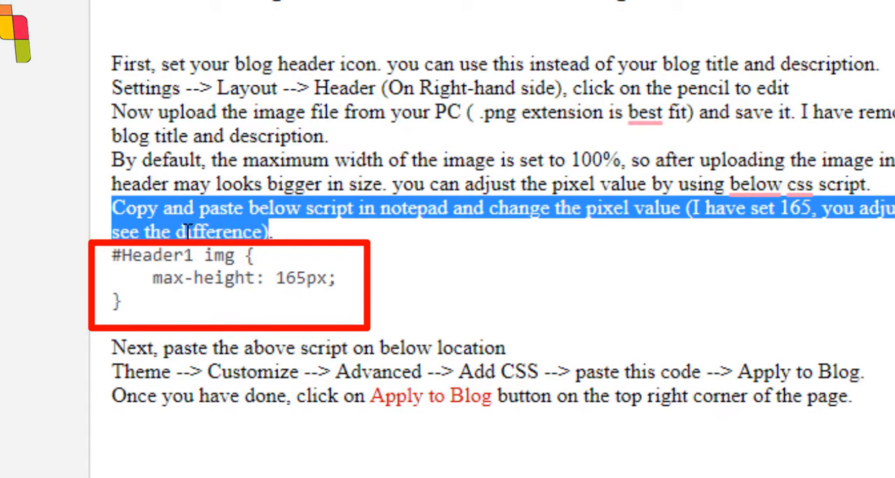
double_click(217, 232)
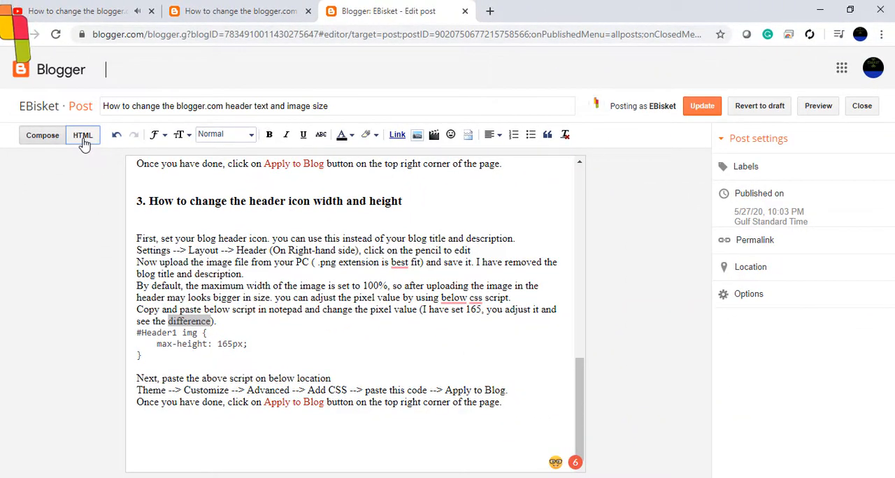
In HTML view, add id="csscode" to the div wrapping the header CSS script.
click(83, 135)
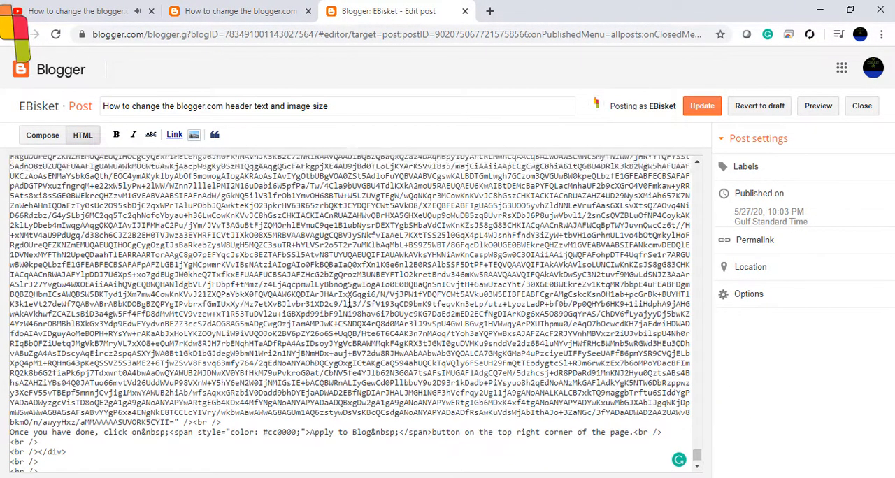
scroll(down, 3)
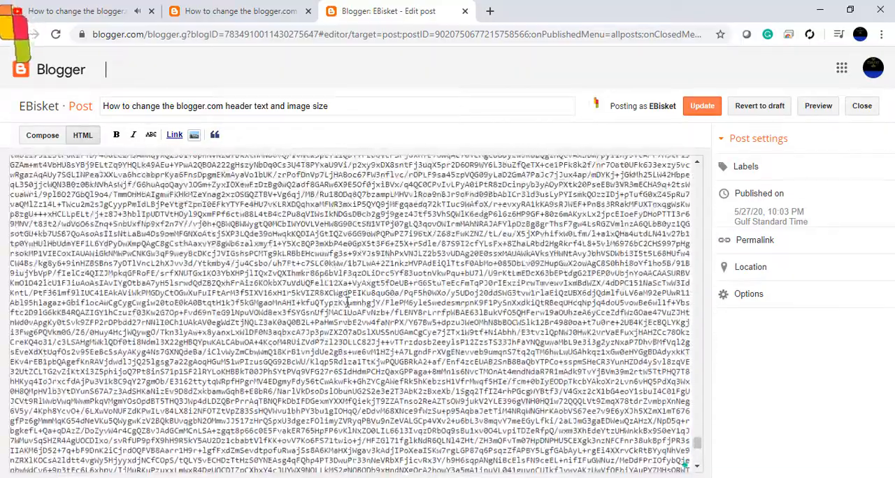
scroll(down, 3)
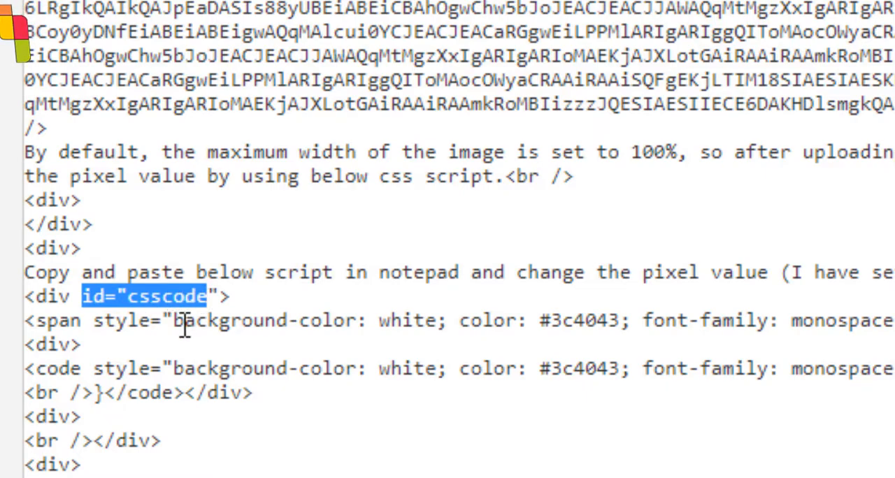
mouse_move(249, 296)
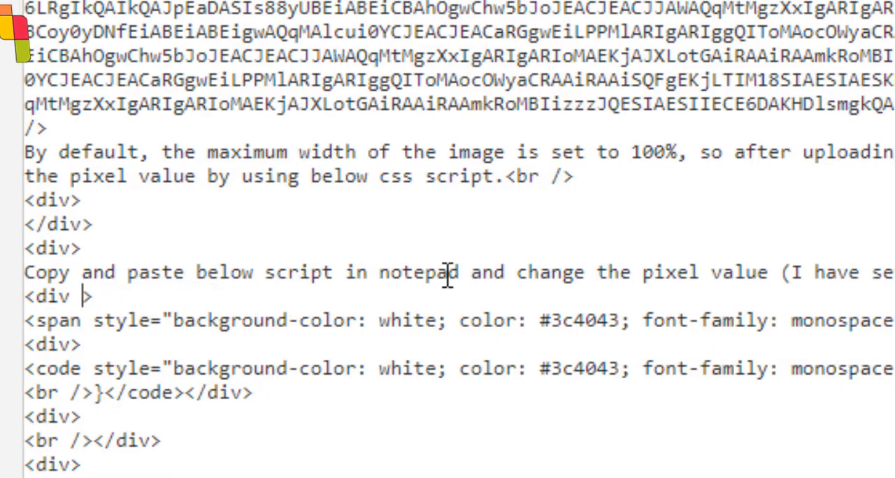
mouse_move(14, 301)
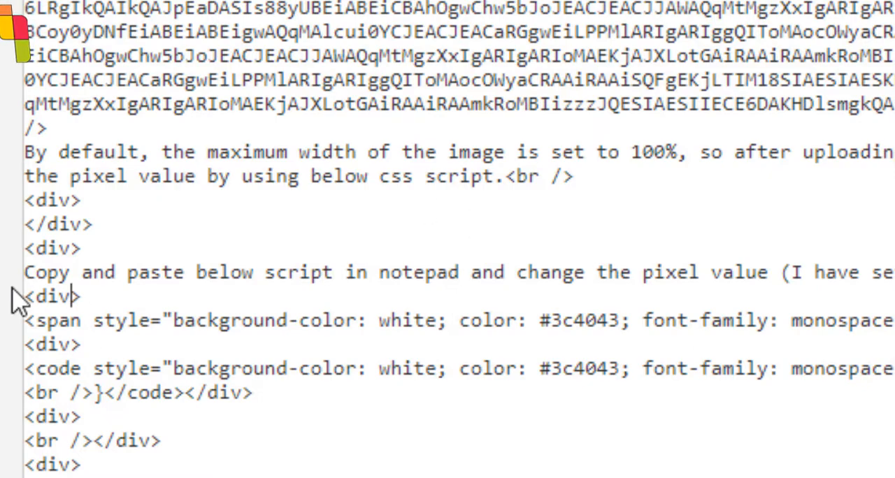
mouse_move(486, 283)
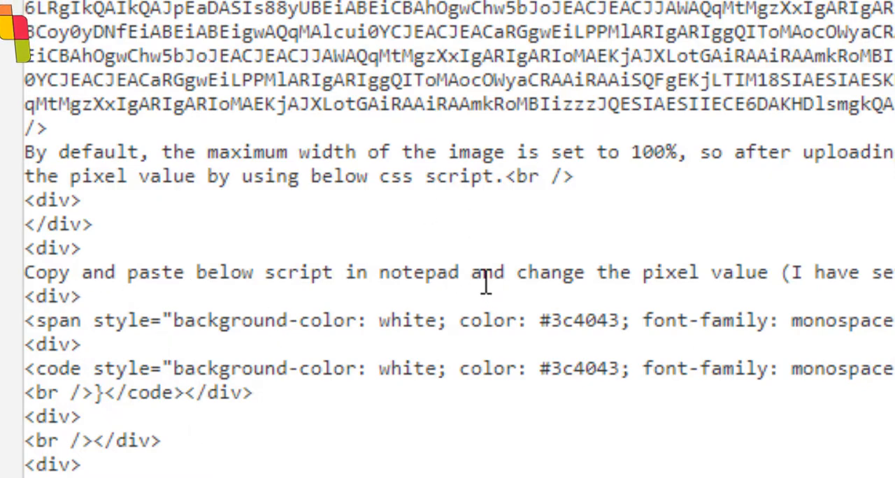
text(id="csscode")
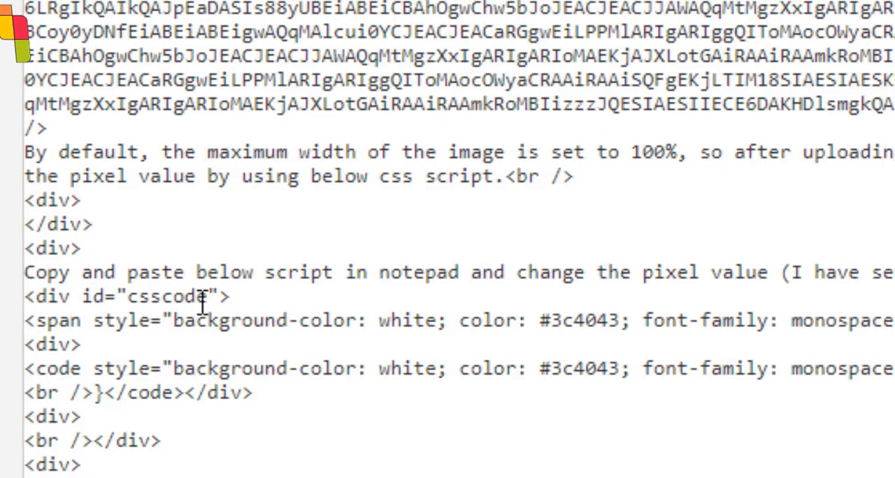
Copy the csscode id value and update the post.
double_click(171, 296)
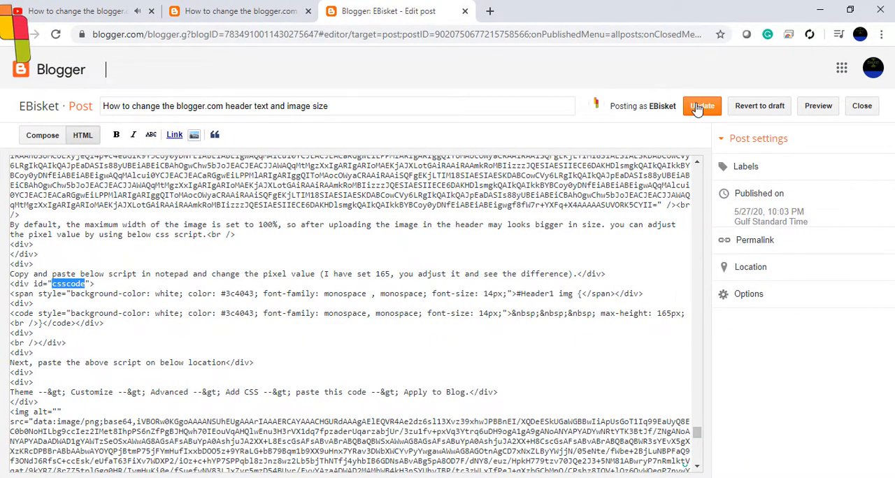
click(239, 10)
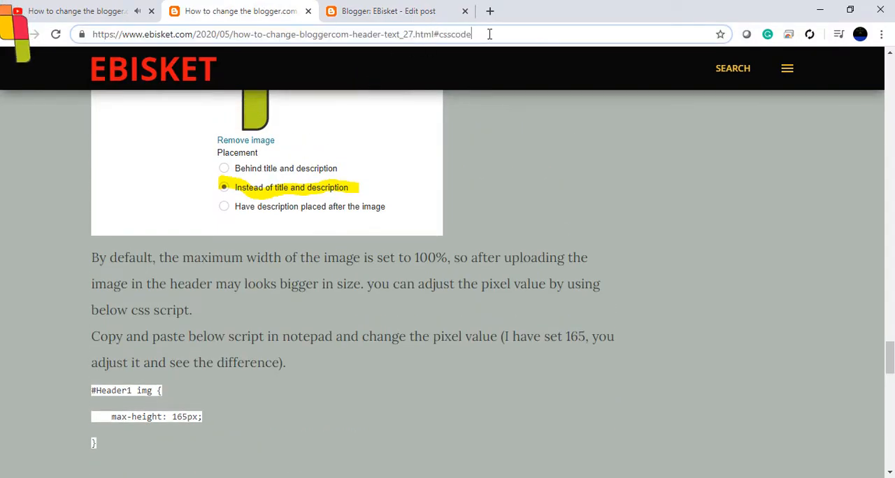
Write the ebisket header-text post URL ending in #csscode and highlight the #csscode anchor.
click(280, 34)
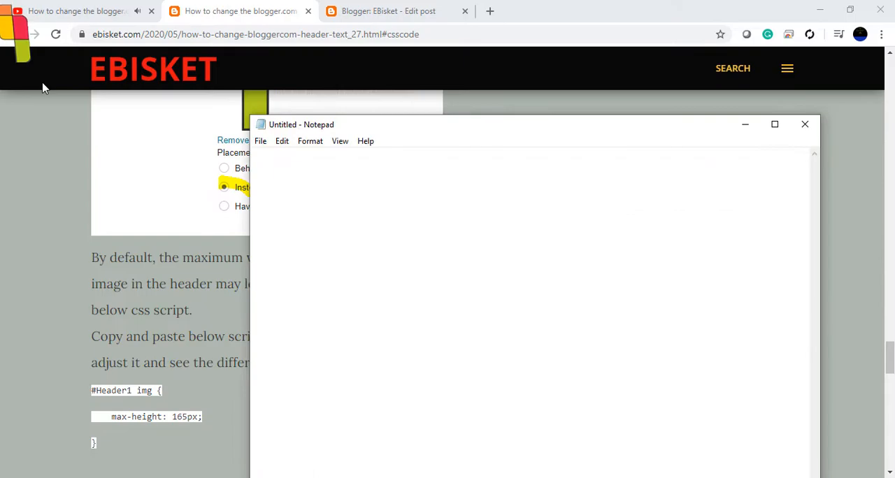
text(https://www.ebisket.com/2020/05/how-to-change-bloggercom-header-text_27.html#csscode)
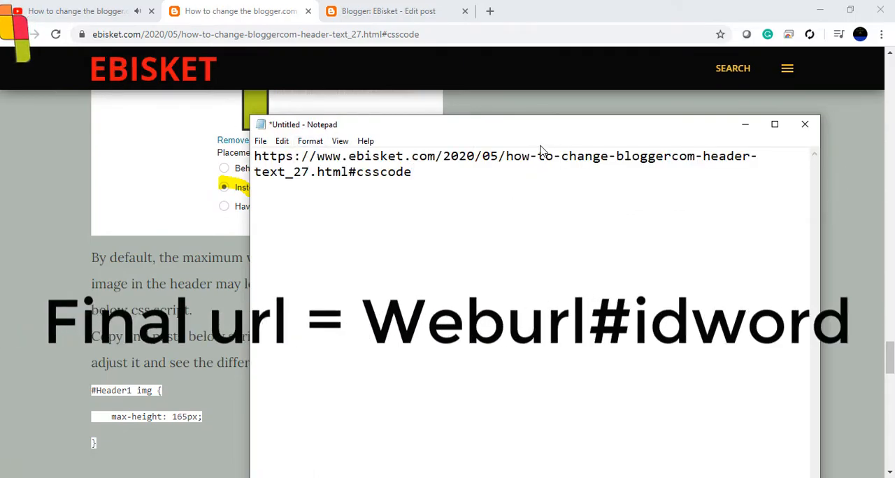
drag(541, 125, 389, 95)
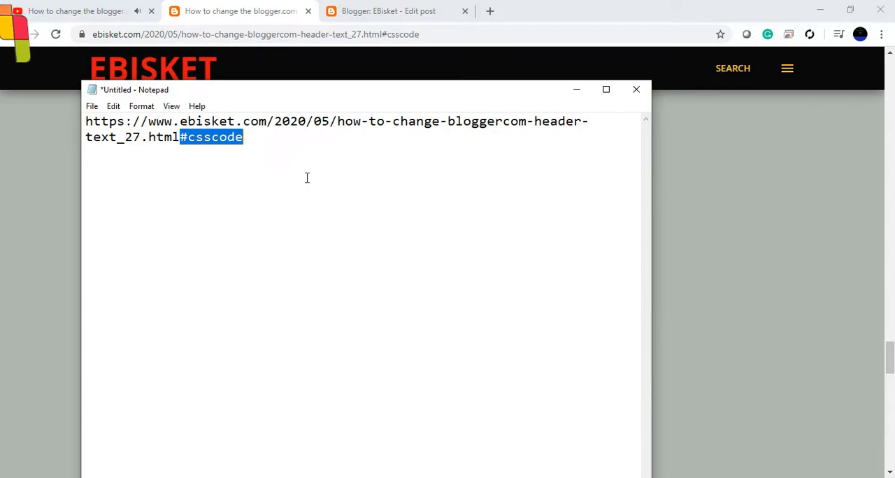
click(490, 11)
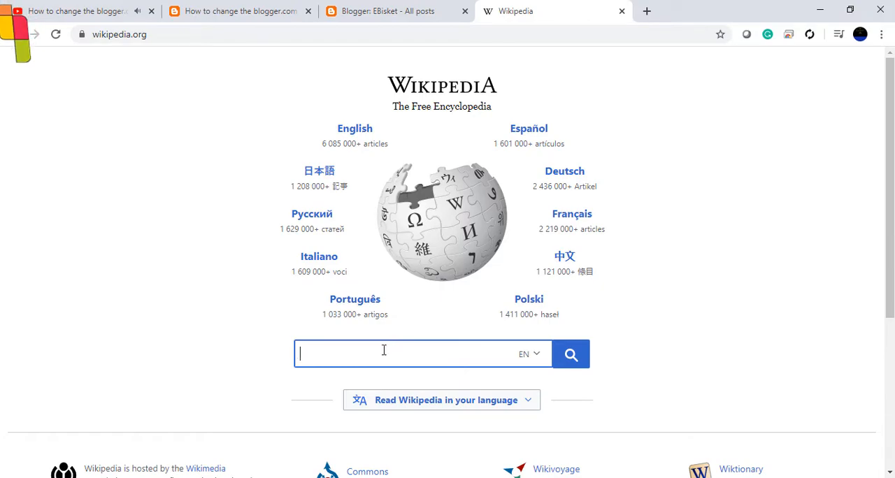
Search Wikipedia for 'usa' and open the United States article.
text(usa)
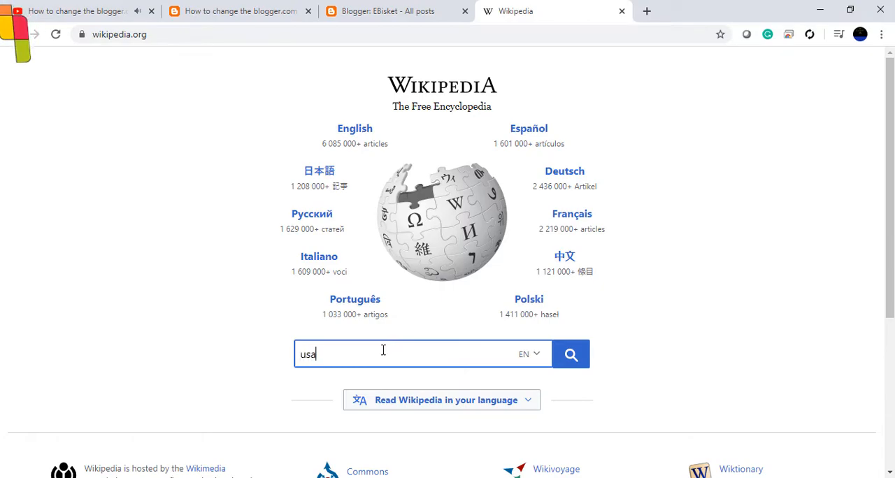
click(383, 381)
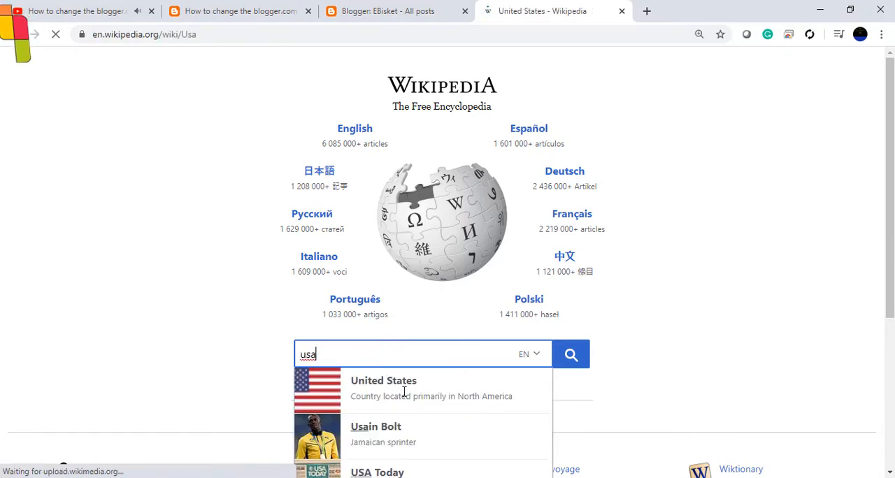
click(383, 380)
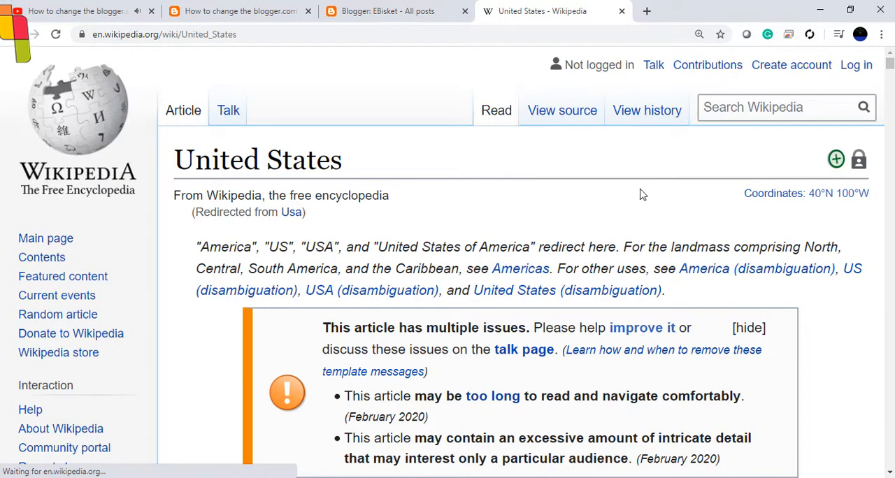
Scroll the United States article down to its references list near citation 220 by Harms.
scroll(down, 3)
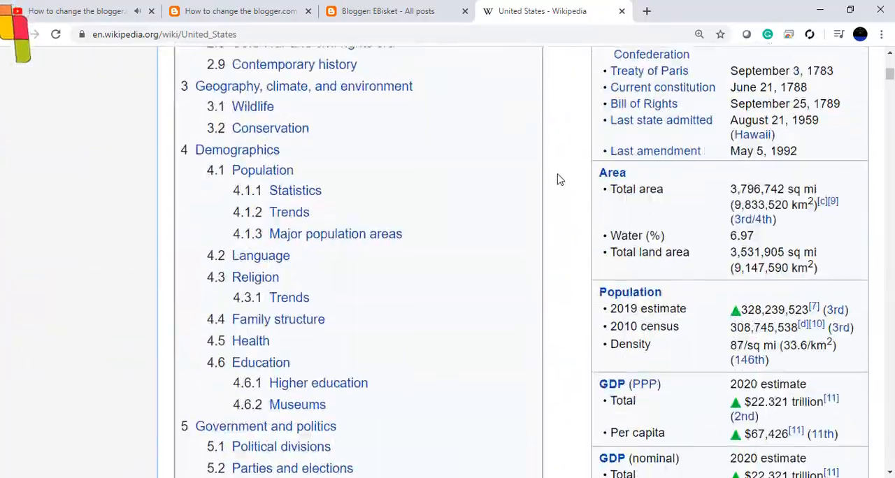
scroll(down, 3)
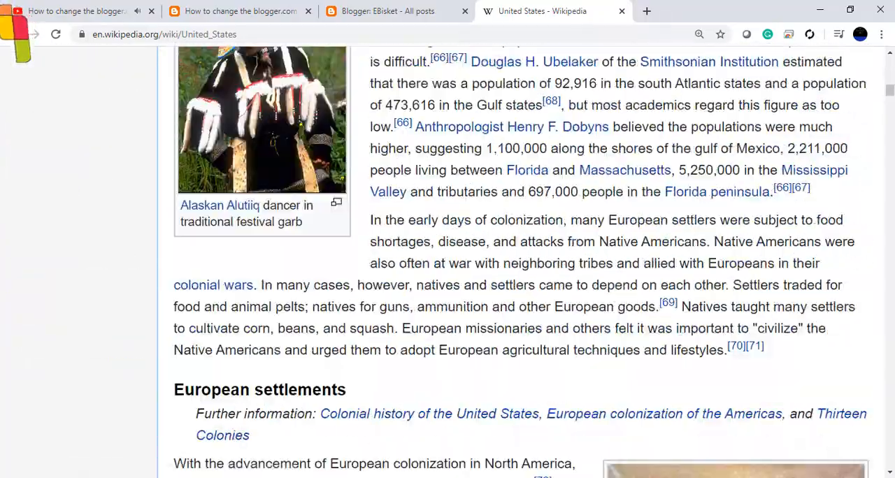
scroll(down, 3)
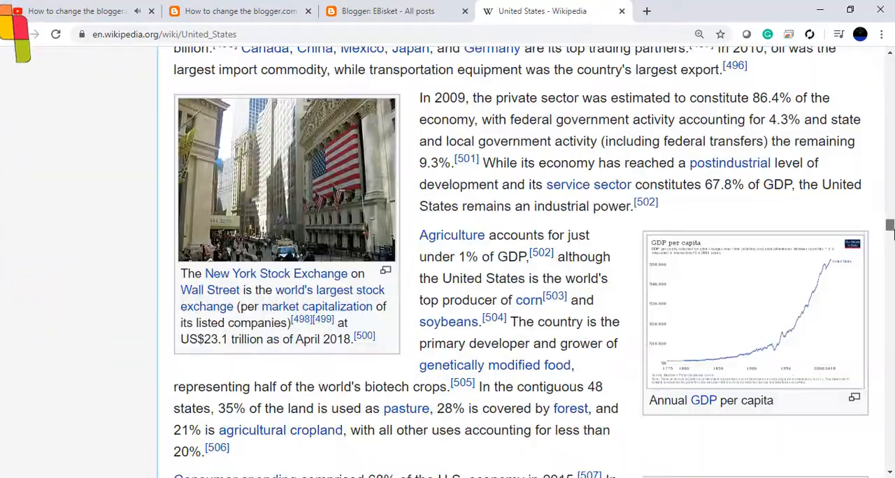
scroll(down, 3)
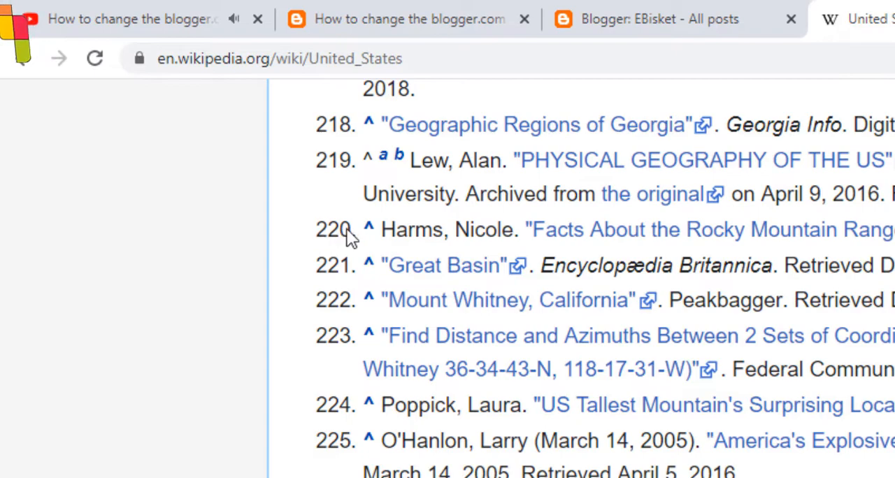
mouse_move(367, 235)
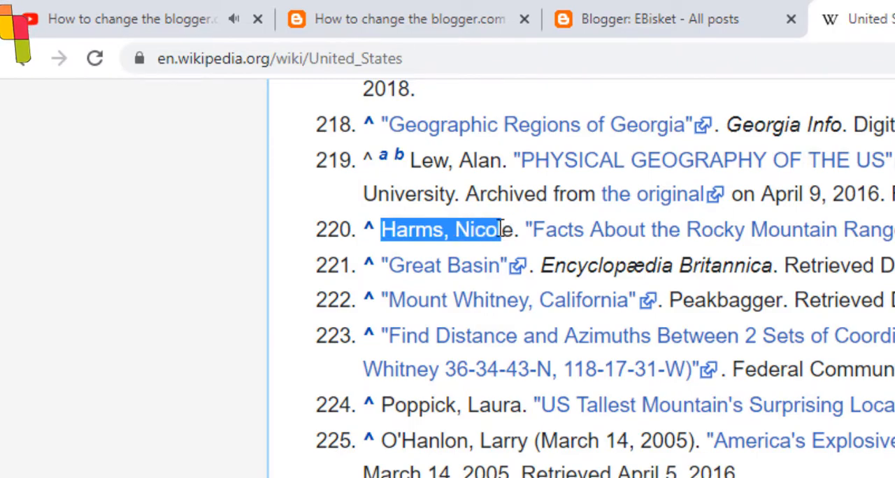
Inspect the Harms citation in DevTools and select its cite id CITEREFHarms.
right_click(440, 230)
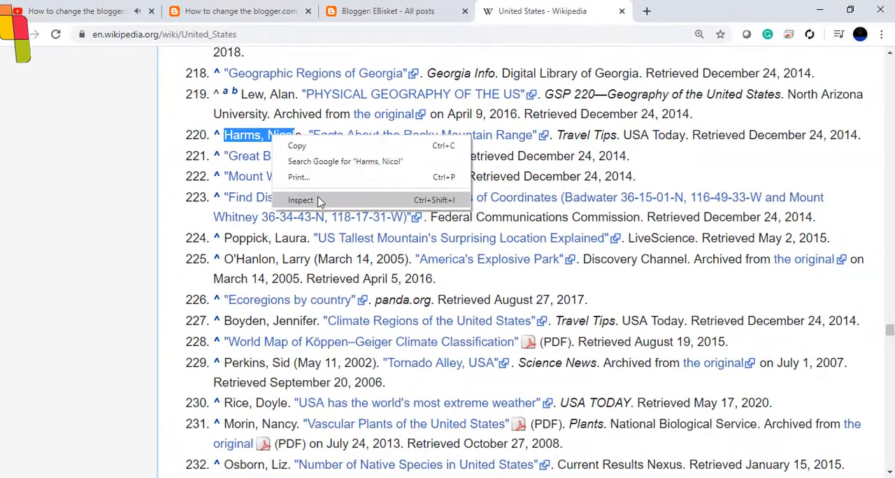
click(300, 200)
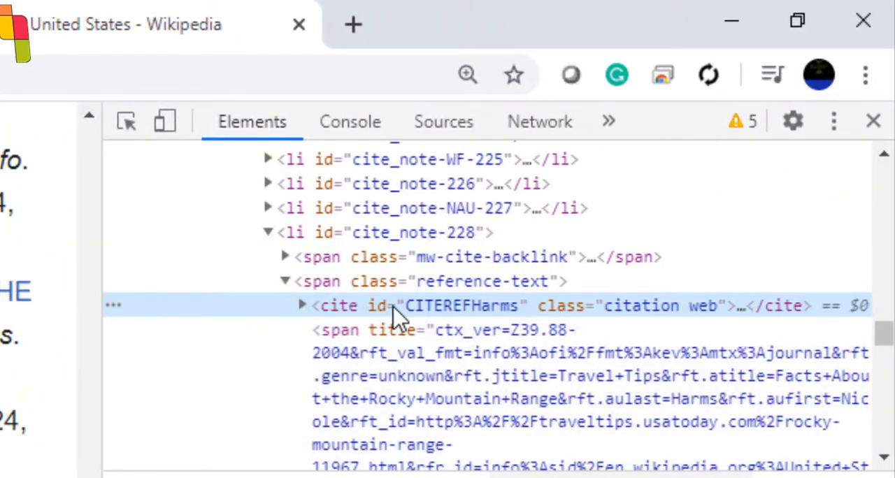
mouse_move(388, 232)
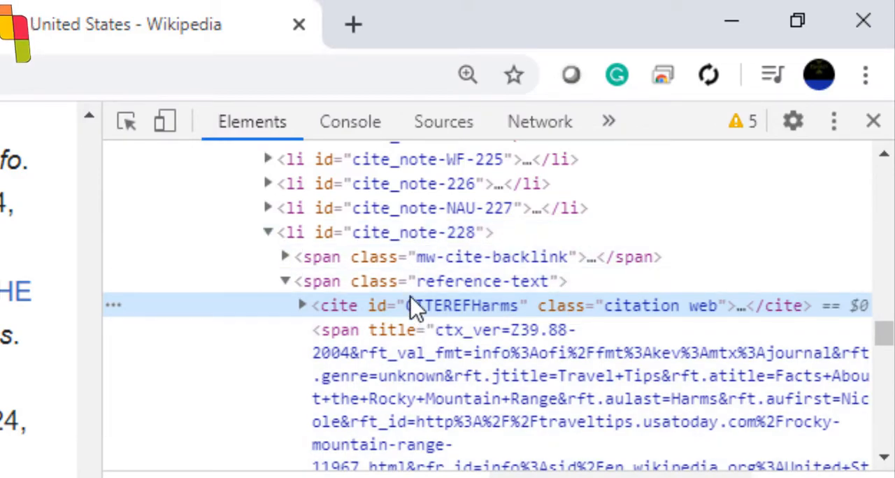
mouse_move(458, 315)
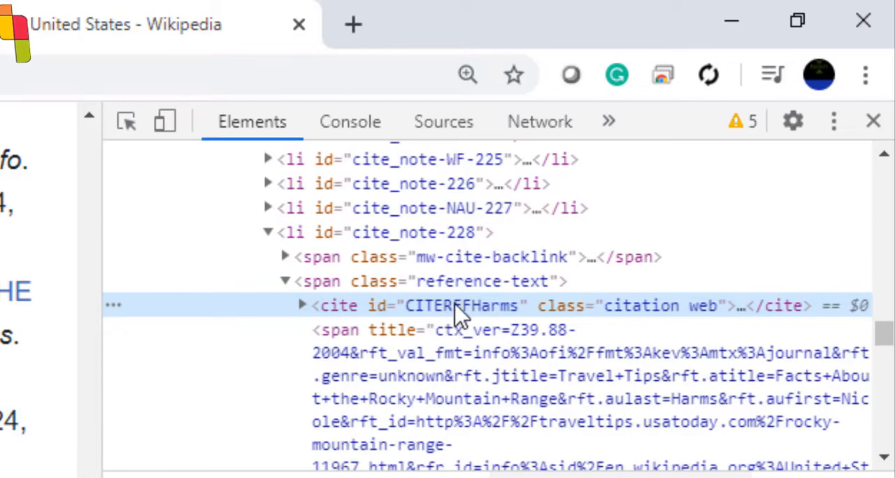
click(302, 306)
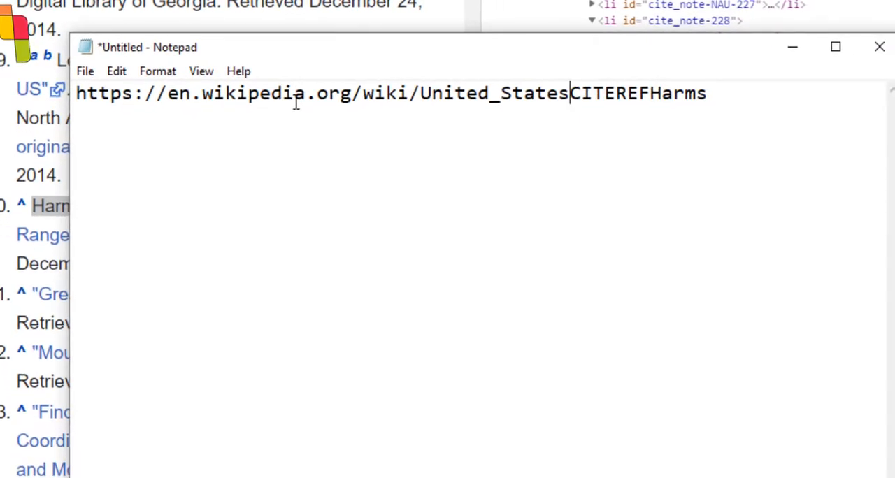
Insert # between the United States article URL and CITEREFHarms in the note.
text(#)
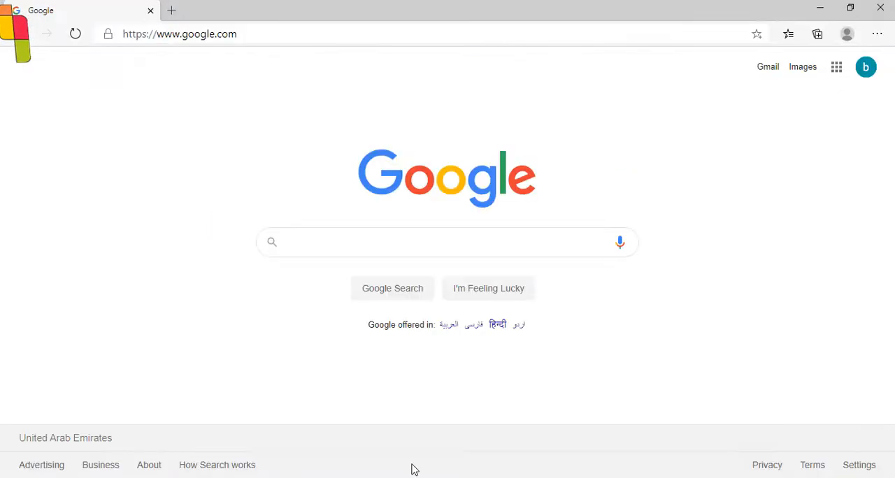
click(172, 10)
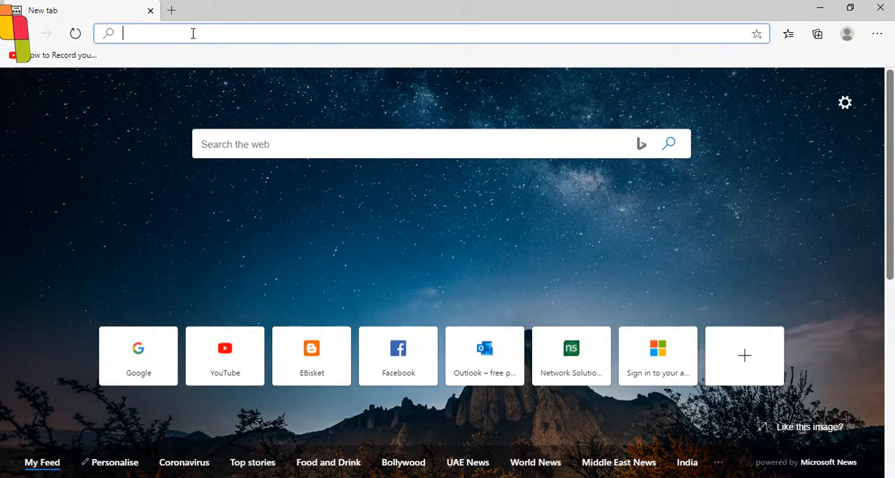
text(https://en.wikipedia.org/wiki/United_States#CITEREFHarms)
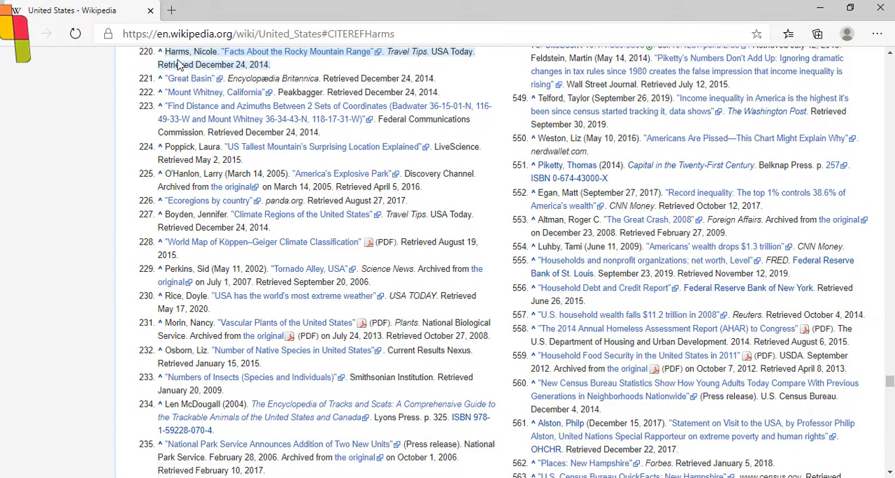
mouse_move(290, 74)
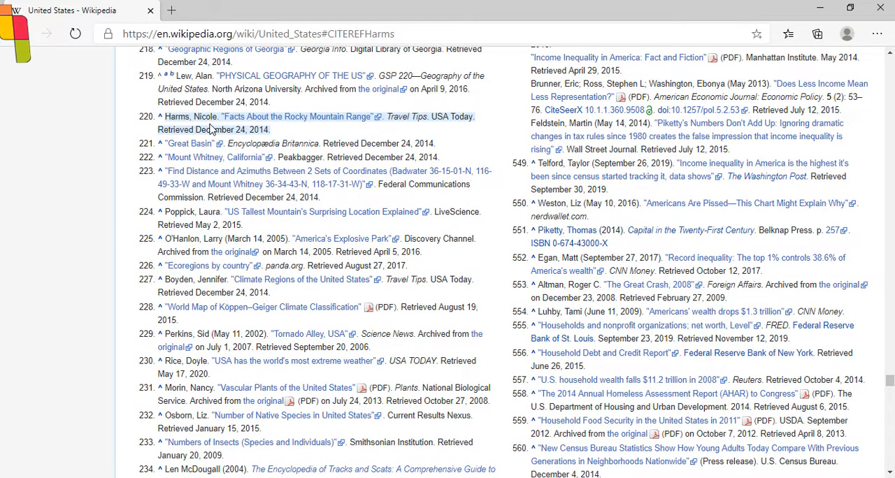
mouse_move(217, 126)
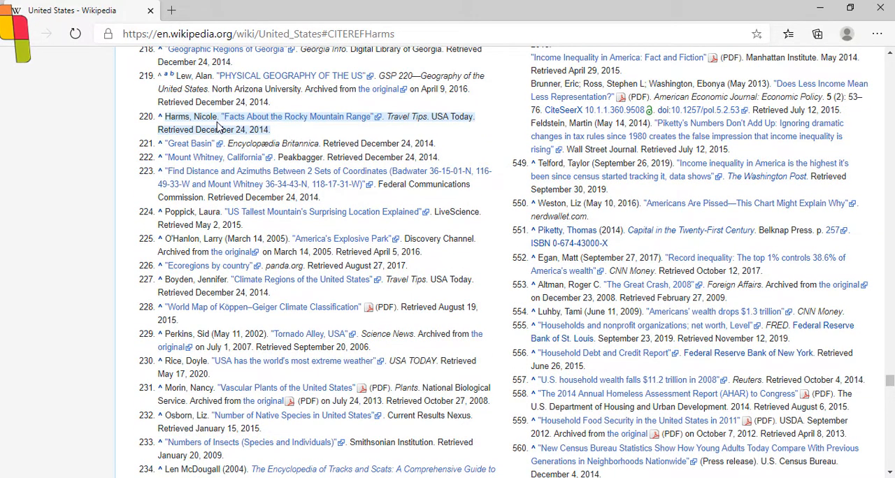